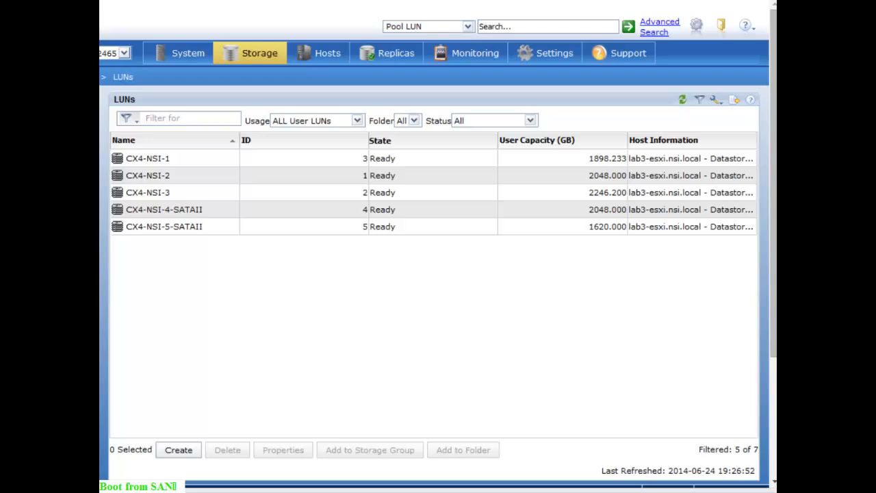
{"action": "mouse_move", "coordinate": [354, 365]}
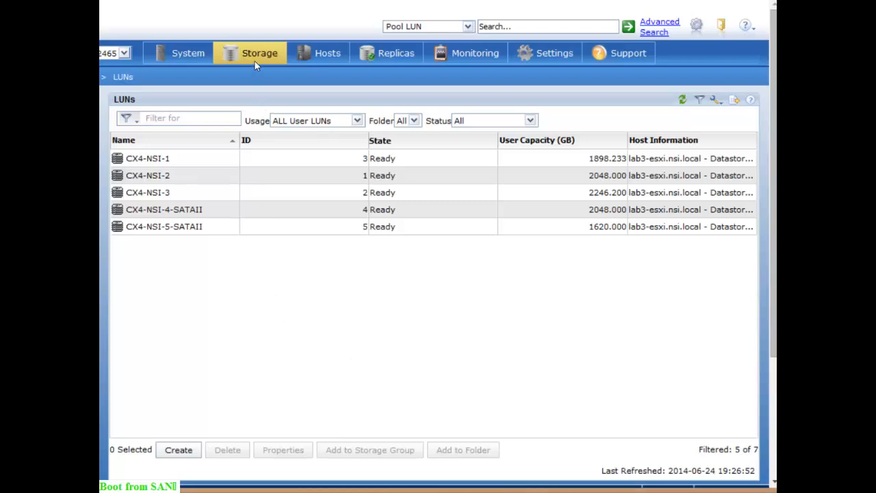
Step: From the LUNs list, start a new LUN in pool SP0 with ID 0 and 4 GB capacity
{"action": "left_click", "coordinate": [259, 53]}
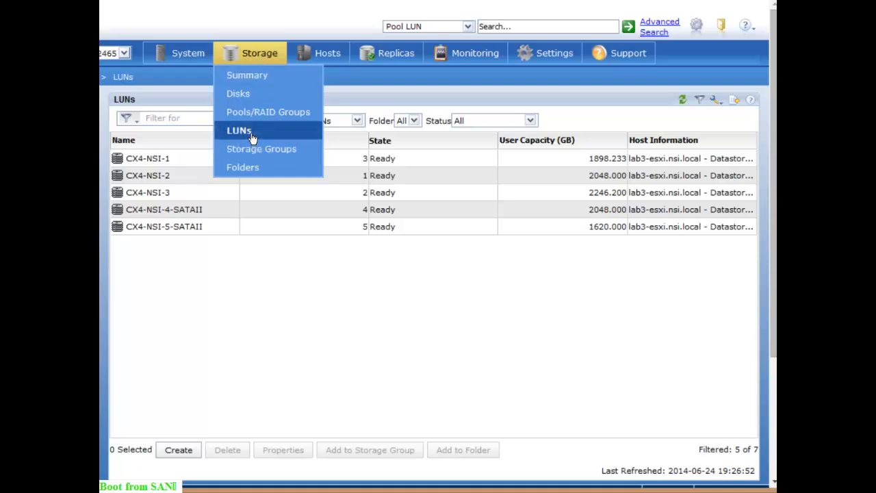
{"action": "left_click", "coordinate": [239, 130]}
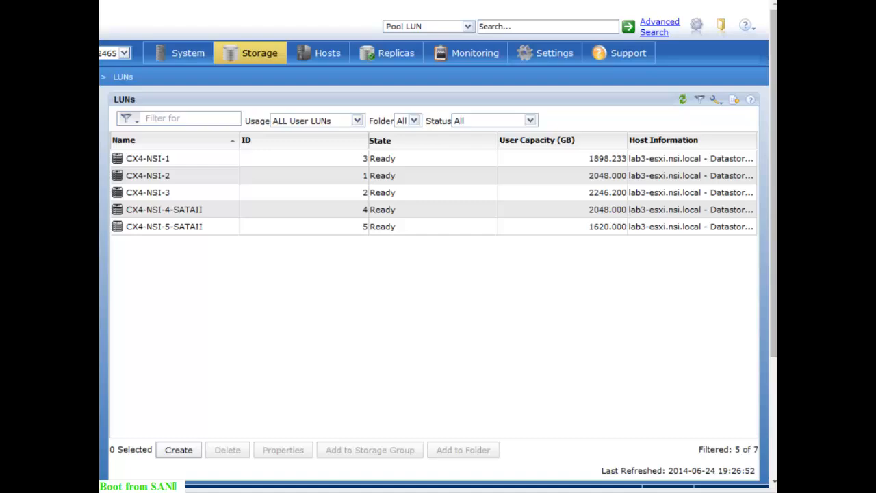
{"action": "left_click", "coordinate": [179, 449]}
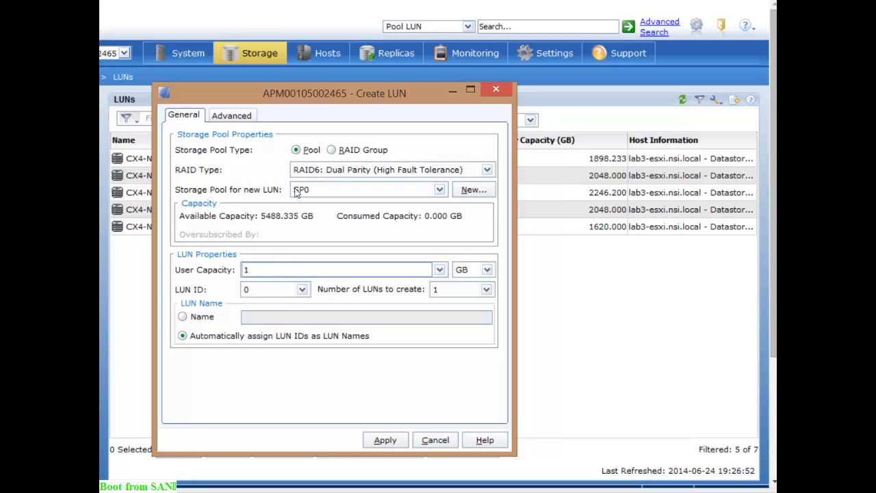
{"action": "mouse_move", "coordinate": [331, 201]}
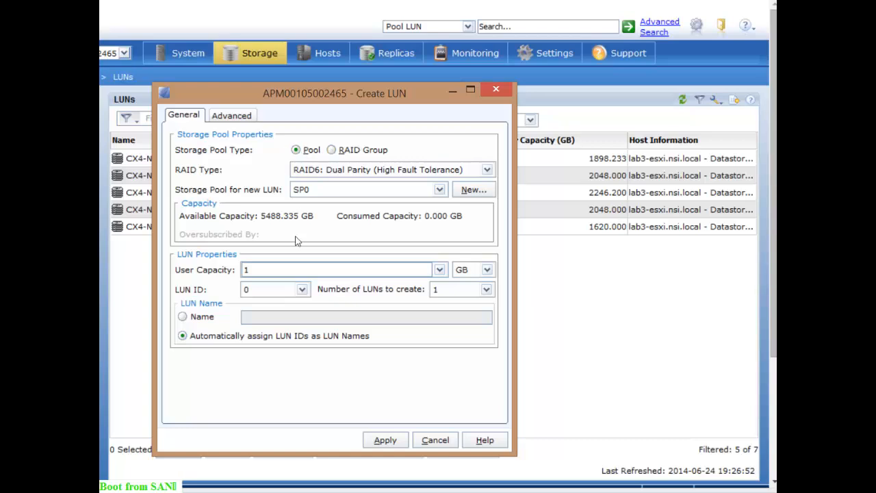
{"action": "left_click", "coordinate": [335, 269]}
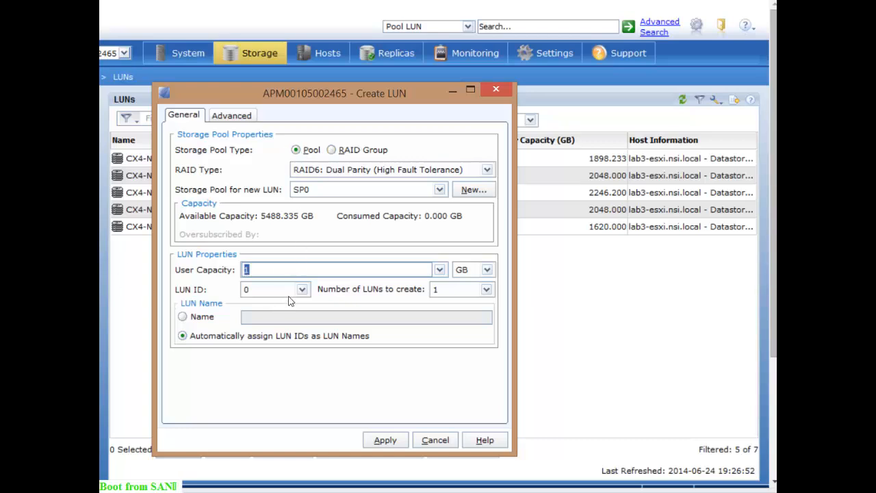
{"action": "type", "text": "4"}
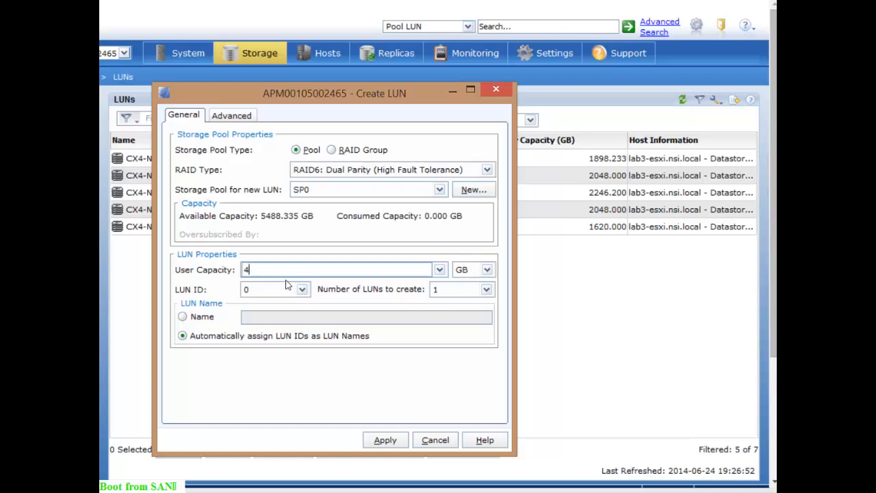
{"action": "mouse_move", "coordinate": [467, 272]}
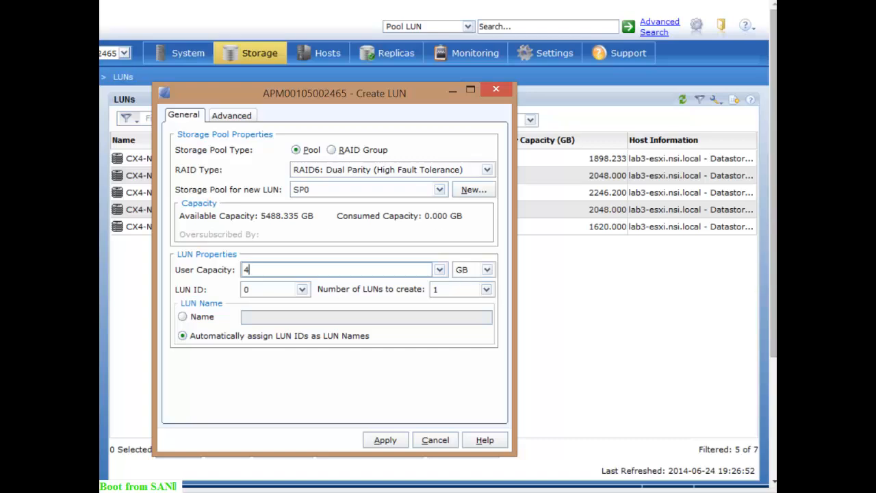
{"action": "mouse_move", "coordinate": [418, 287]}
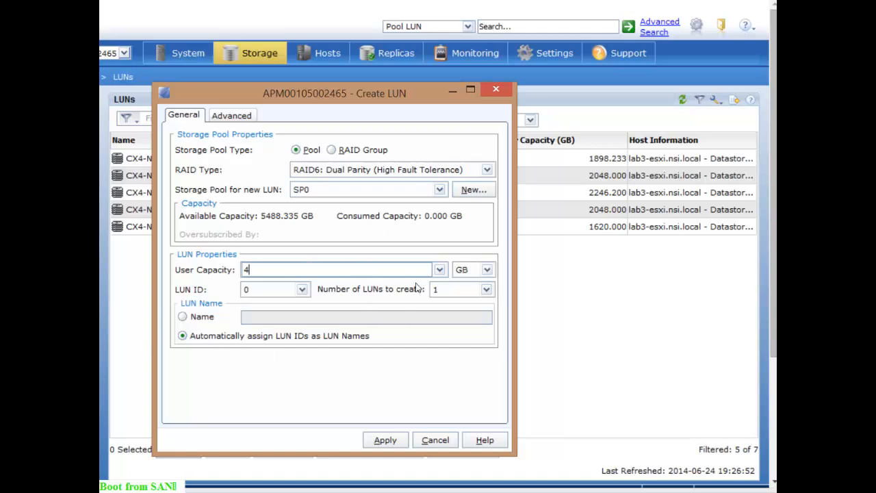
{"action": "mouse_move", "coordinate": [330, 298]}
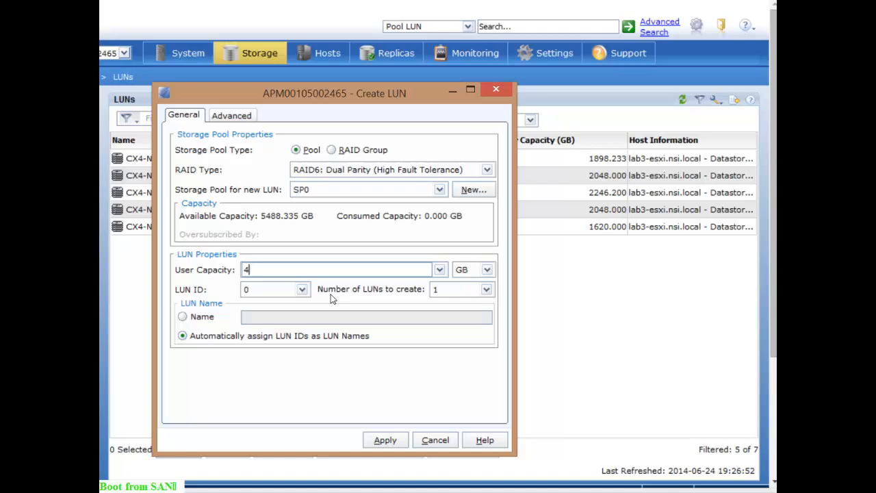
{"action": "mouse_move", "coordinate": [475, 297]}
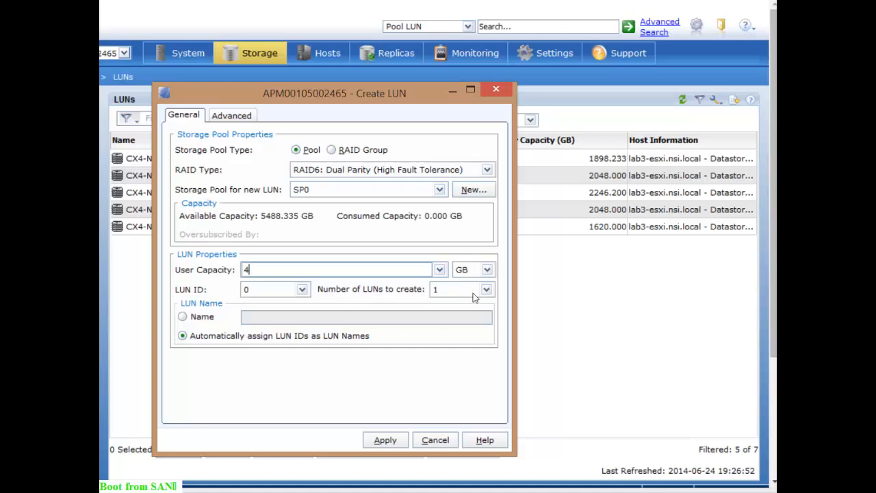
{"action": "mouse_move", "coordinate": [474, 298]}
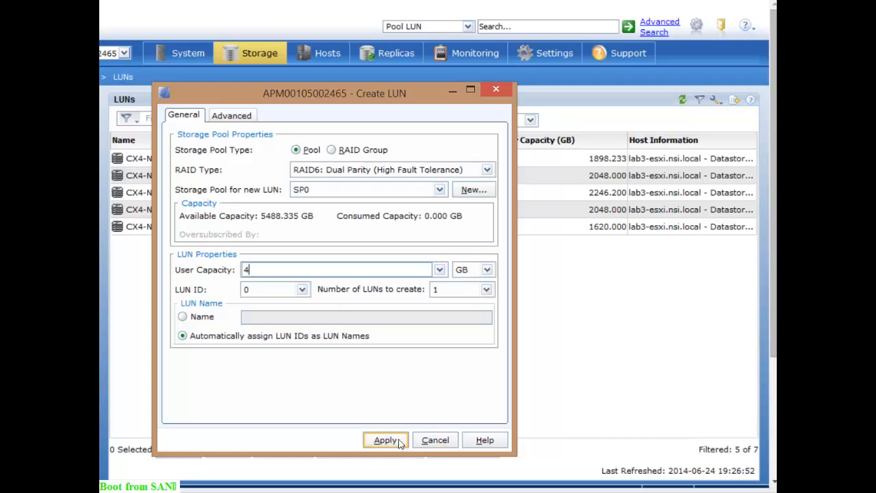
Step: Apply and confirm creation of the 4 GB LUN 0, then close the Create LUN window
{"action": "left_click", "coordinate": [385, 439]}
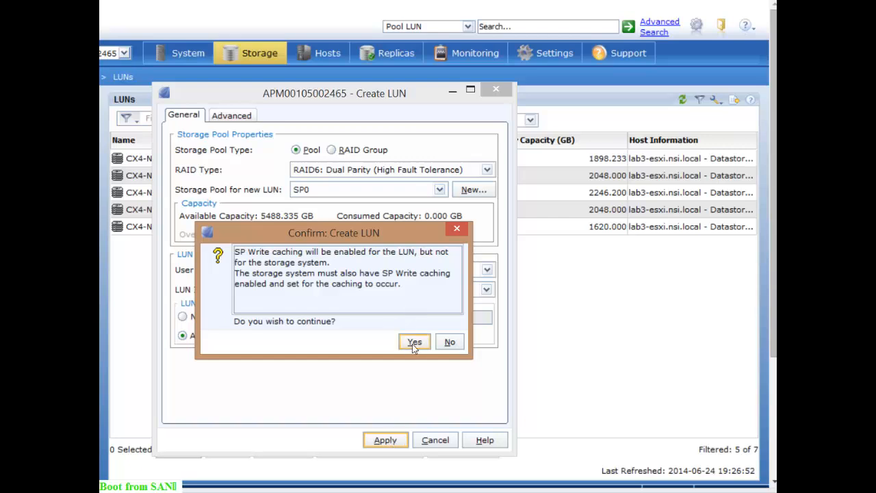
{"action": "left_click", "coordinate": [414, 342]}
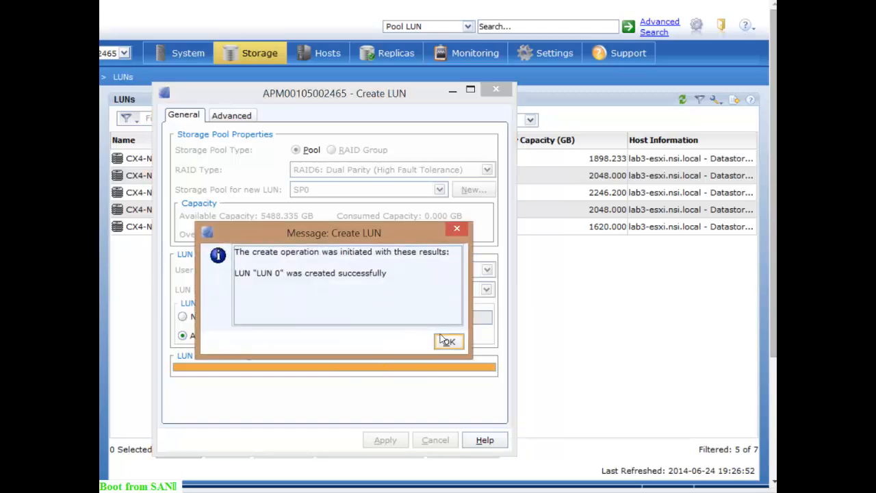
{"action": "left_click", "coordinate": [449, 341]}
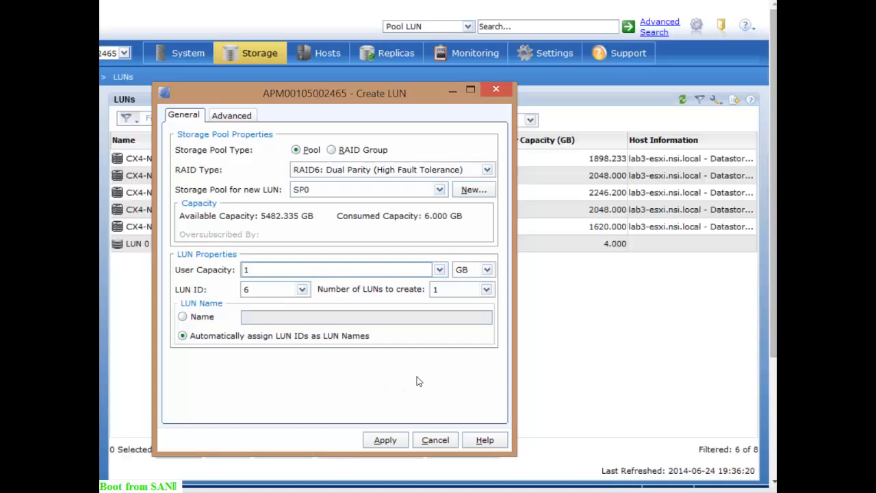
{"action": "mouse_move", "coordinate": [496, 90]}
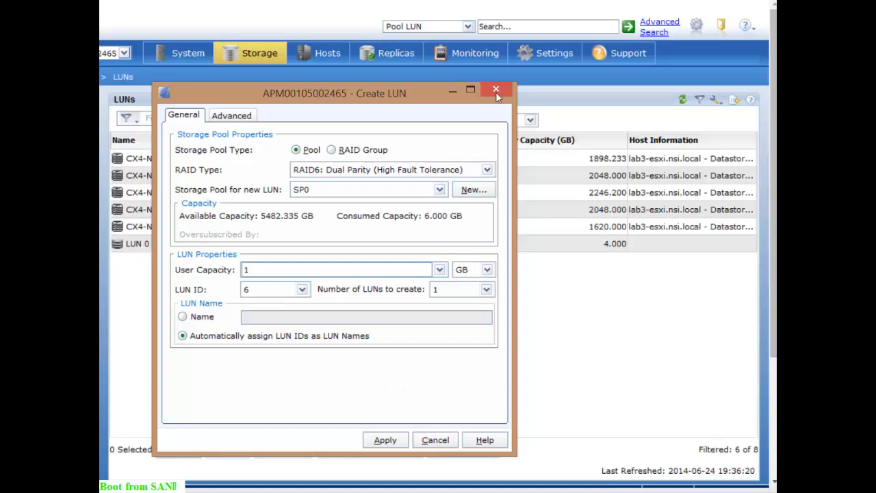
{"action": "left_click", "coordinate": [496, 90]}
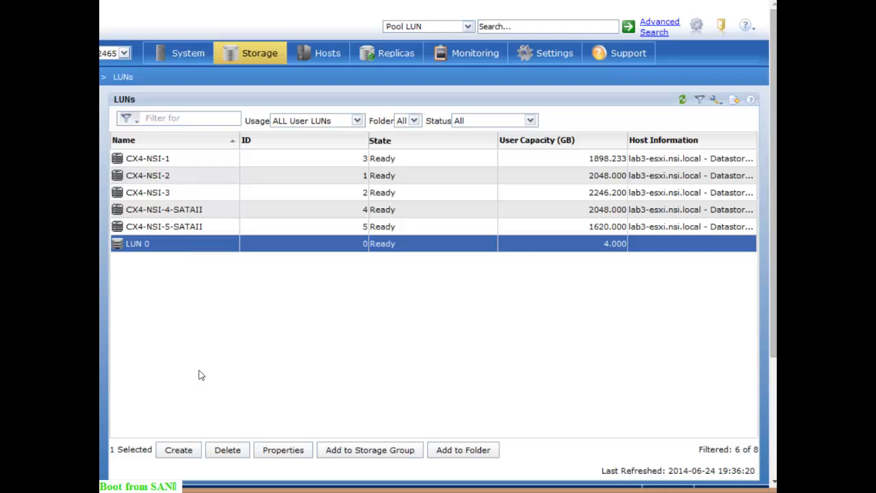
Step: Switch to the Storage Groups page from the Storage menu
{"action": "left_click", "coordinate": [259, 52]}
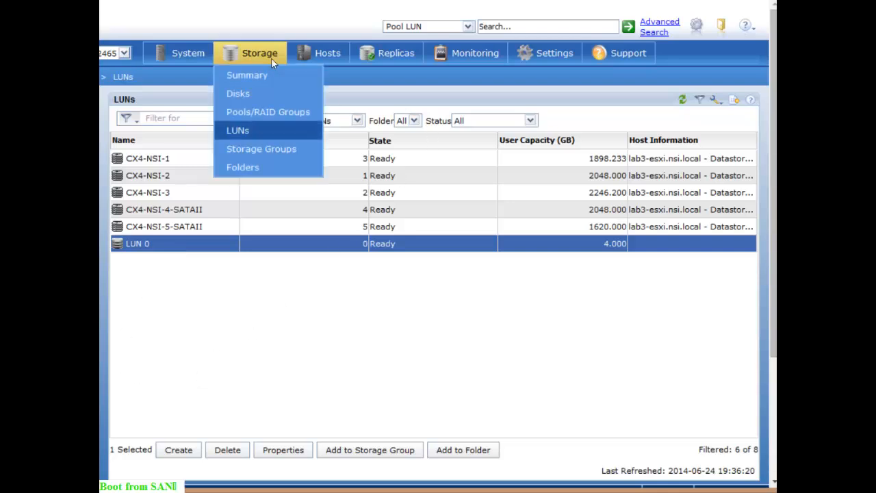
{"action": "mouse_move", "coordinate": [263, 149]}
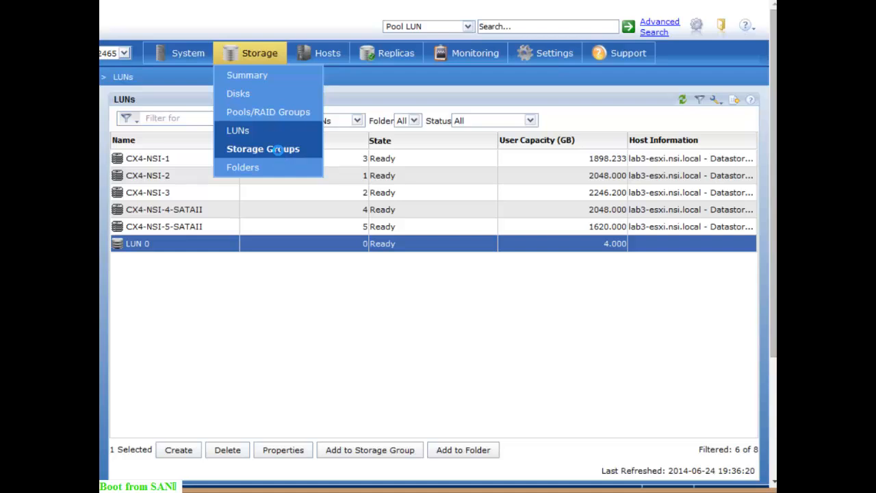
{"action": "left_click", "coordinate": [263, 148]}
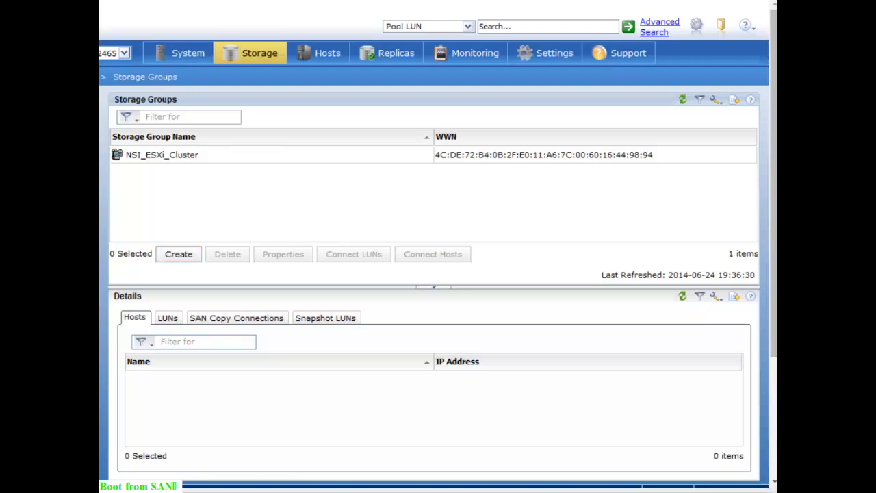
Step: Create a storage group named 'ESXi11'
{"action": "left_click", "coordinate": [178, 253]}
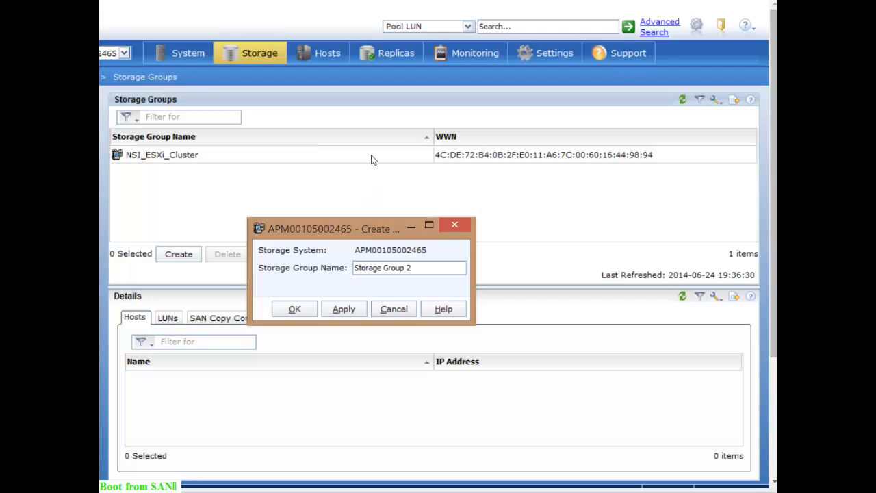
{"action": "mouse_move", "coordinate": [377, 137]}
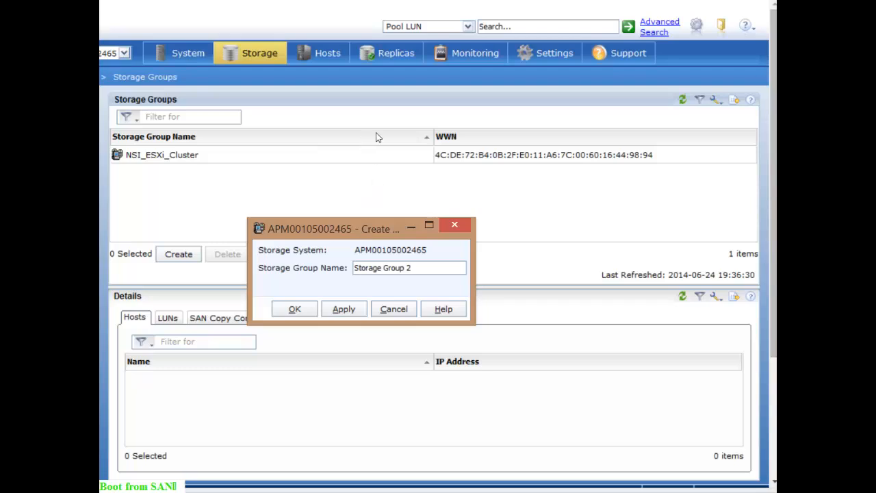
{"action": "mouse_move", "coordinate": [377, 137]}
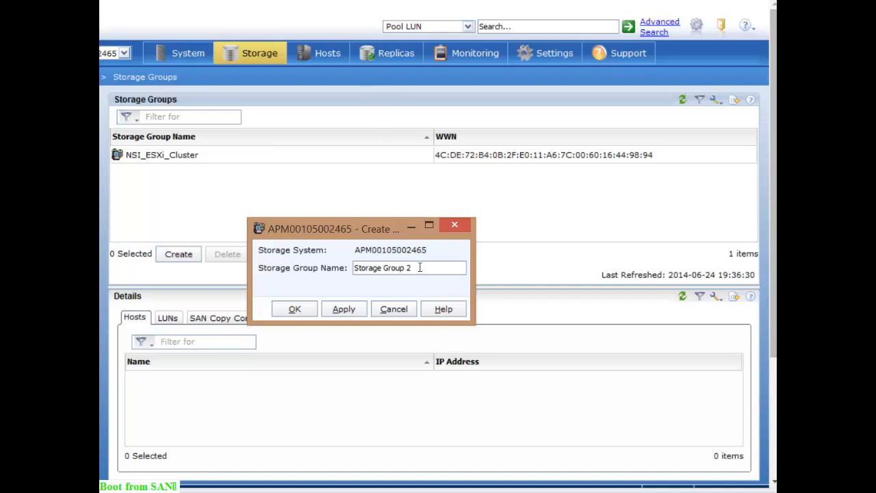
{"action": "type", "text": "ESXi11"}
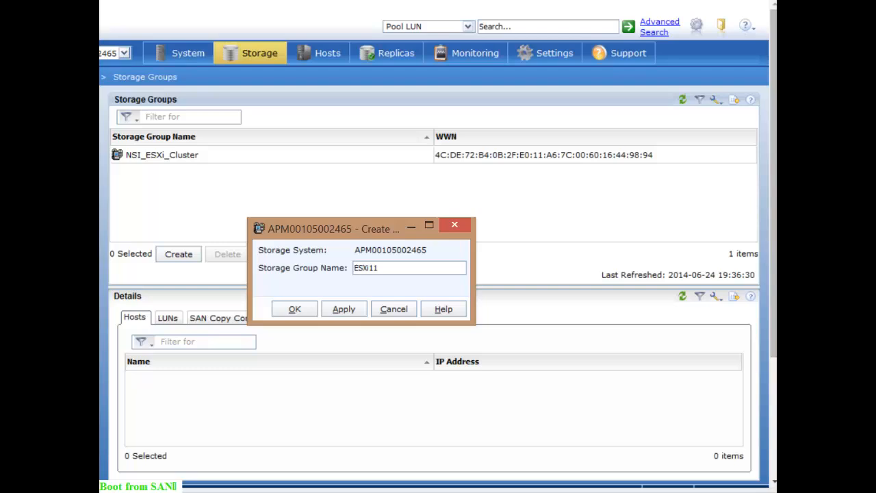
{"action": "left_click", "coordinate": [295, 308]}
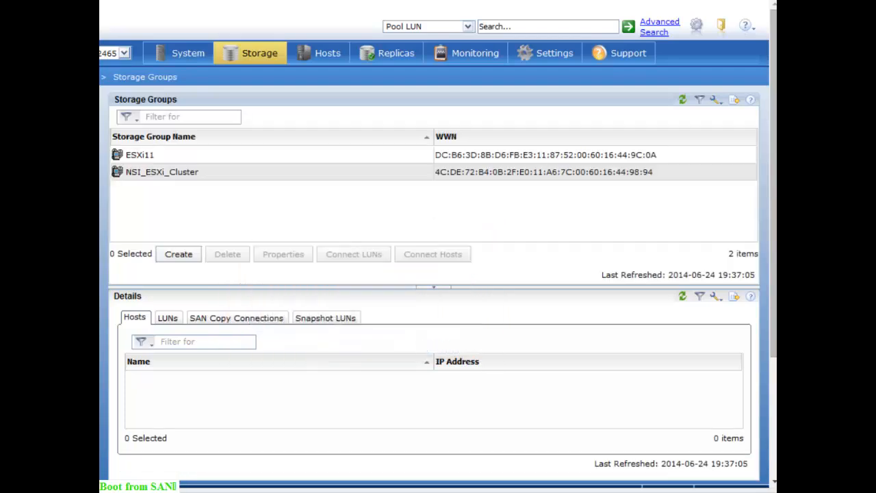
Step: Add LUN 0 from SP A to ESXi11 and acknowledge the success message
{"action": "left_click", "coordinate": [283, 254]}
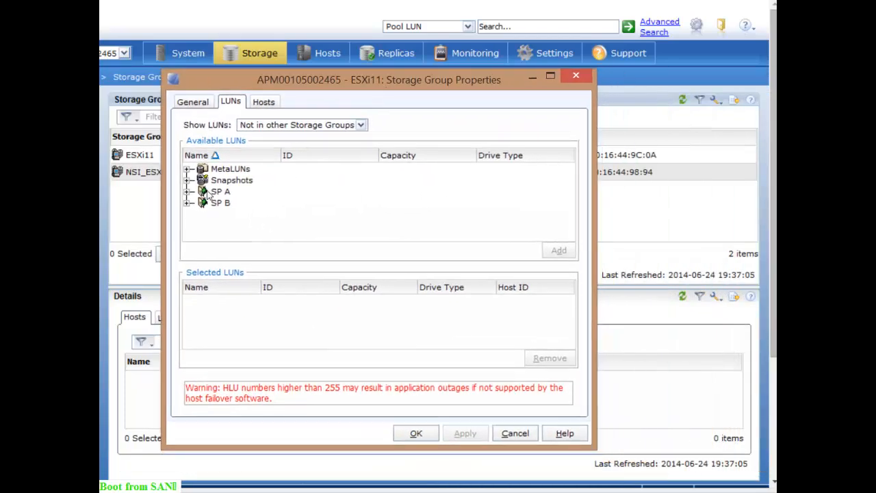
{"action": "left_click", "coordinate": [190, 190]}
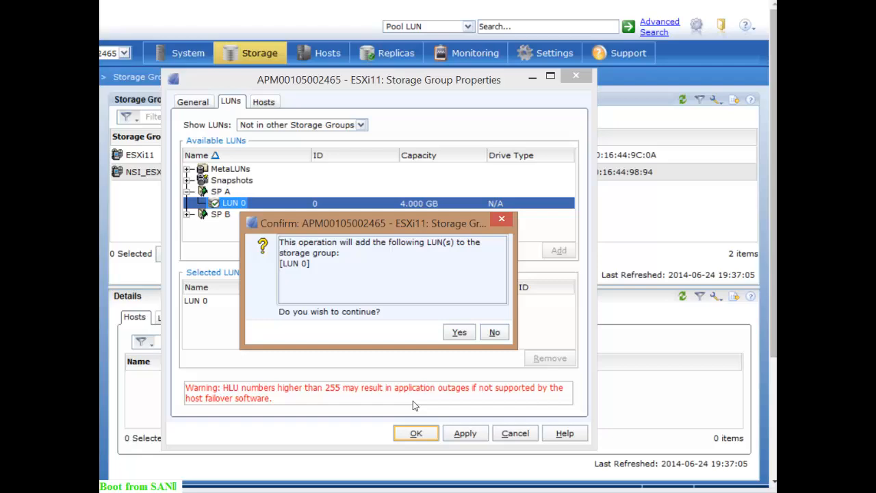
{"action": "left_click", "coordinate": [458, 332]}
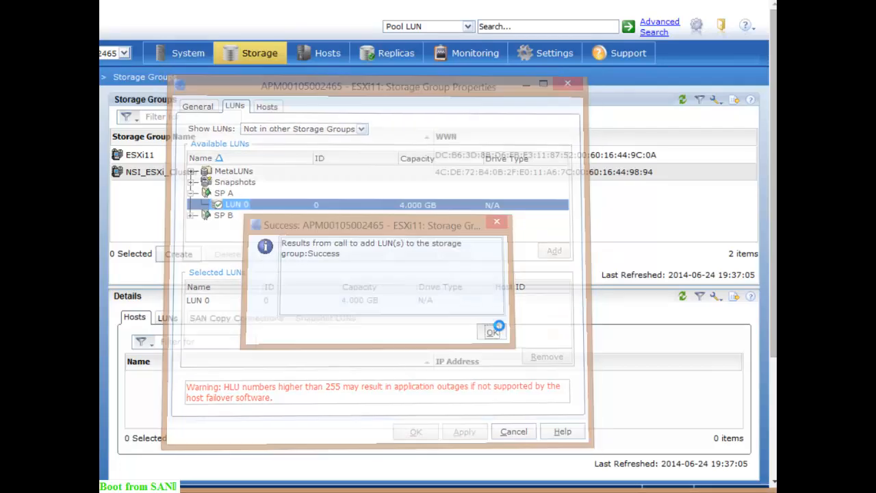
{"action": "left_click", "coordinate": [492, 332]}
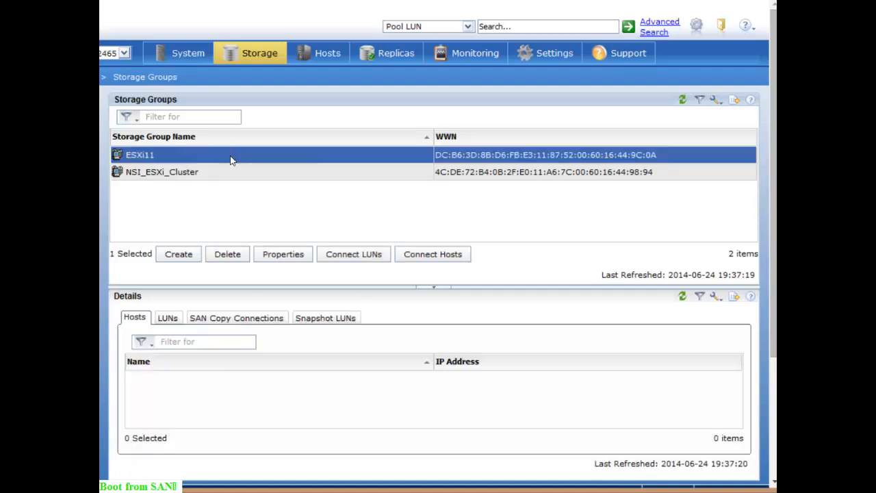
{"action": "mouse_move", "coordinate": [309, 276]}
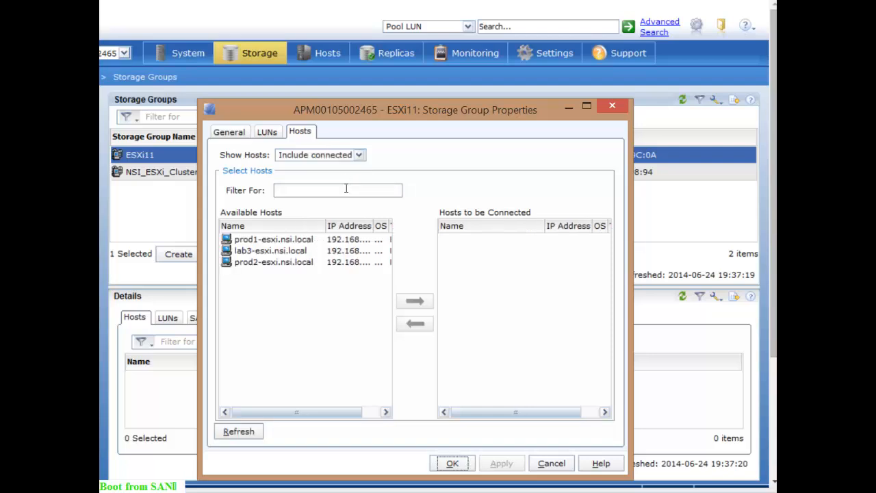
{"action": "left_click", "coordinate": [273, 239]}
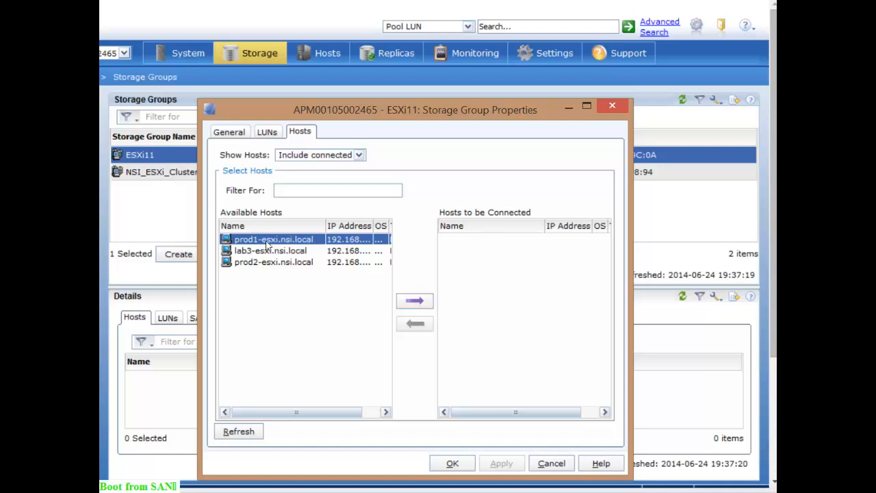
{"action": "left_click", "coordinate": [270, 250]}
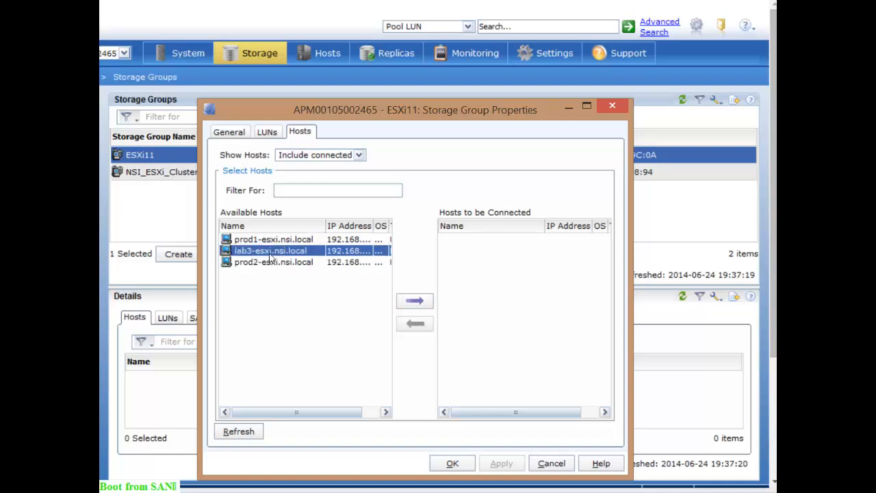
{"action": "left_click", "coordinate": [414, 300]}
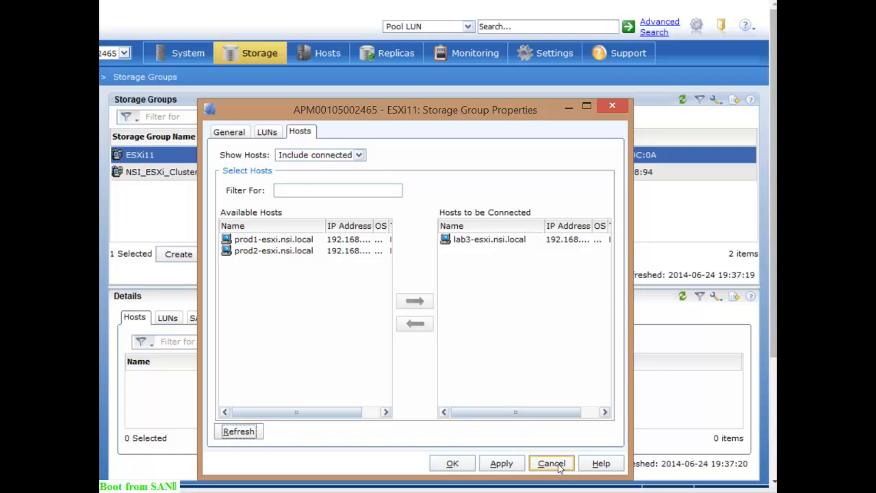
{"action": "left_click", "coordinate": [551, 463]}
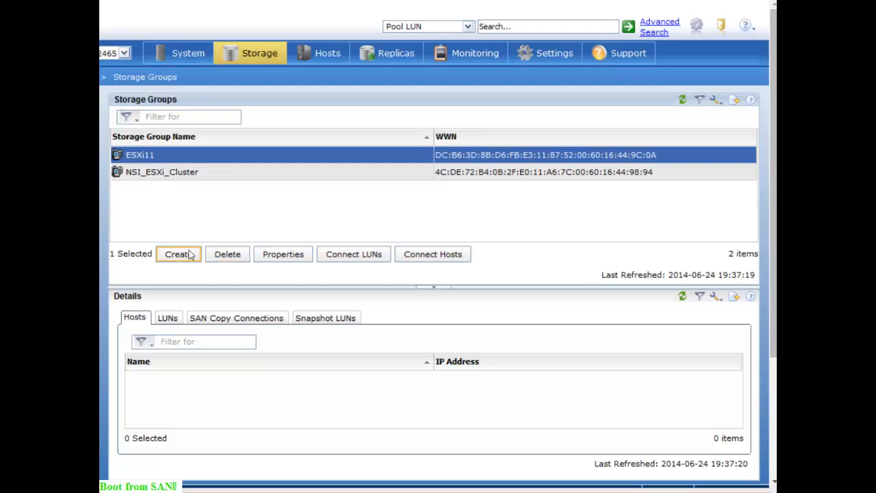
Step: Create storage group 'ESXi12', confirm, and close its properties without adding LUNs
{"action": "left_click", "coordinate": [178, 254]}
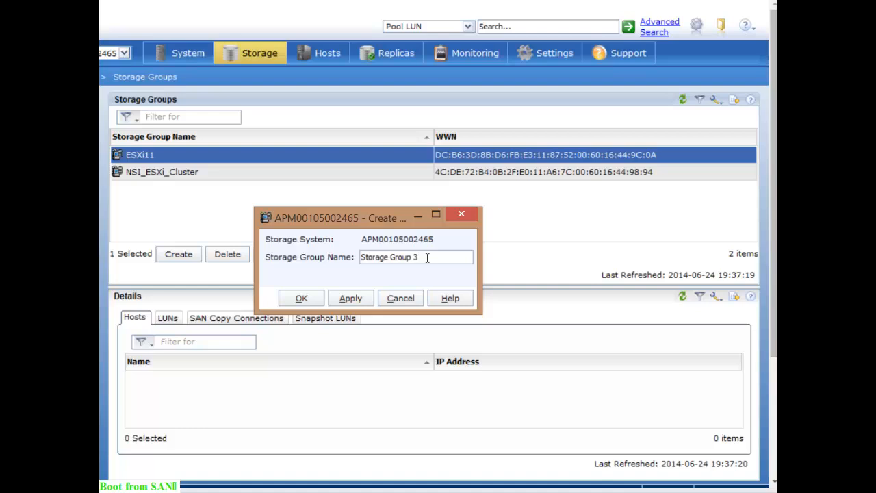
{"action": "type", "text": "ESXi12"}
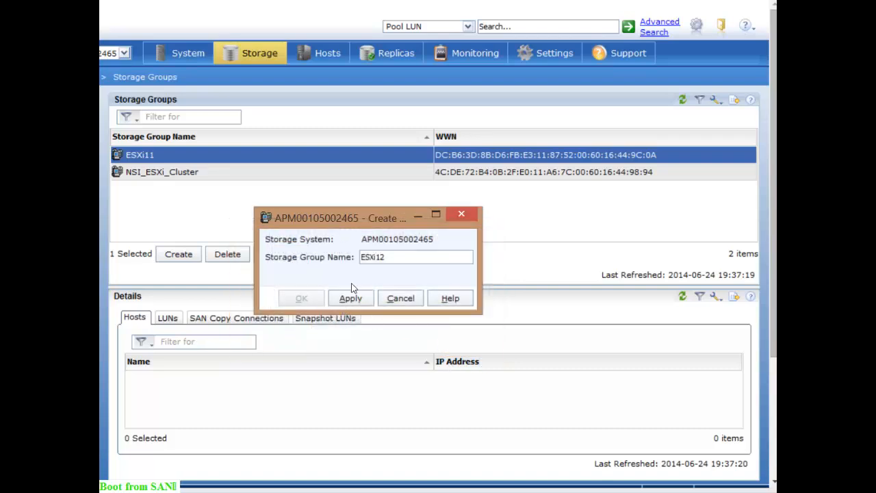
{"action": "left_click", "coordinate": [350, 297]}
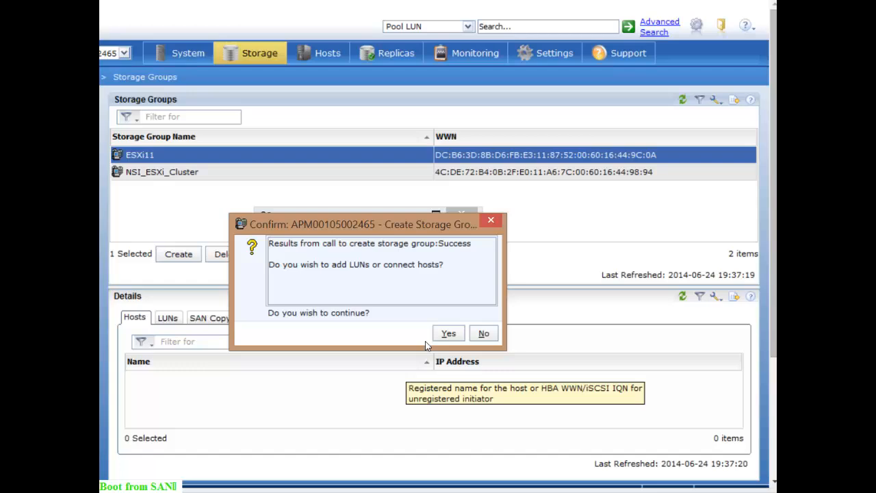
{"action": "left_click", "coordinate": [483, 333]}
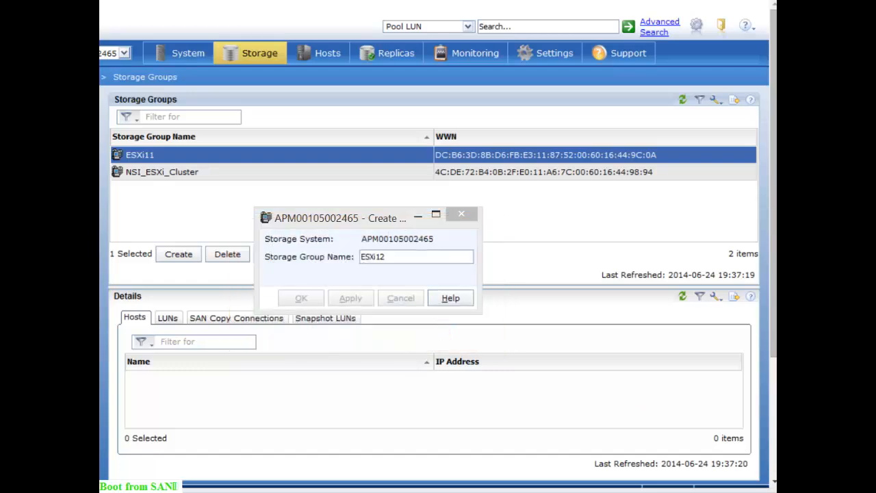
{"action": "left_click", "coordinate": [300, 298]}
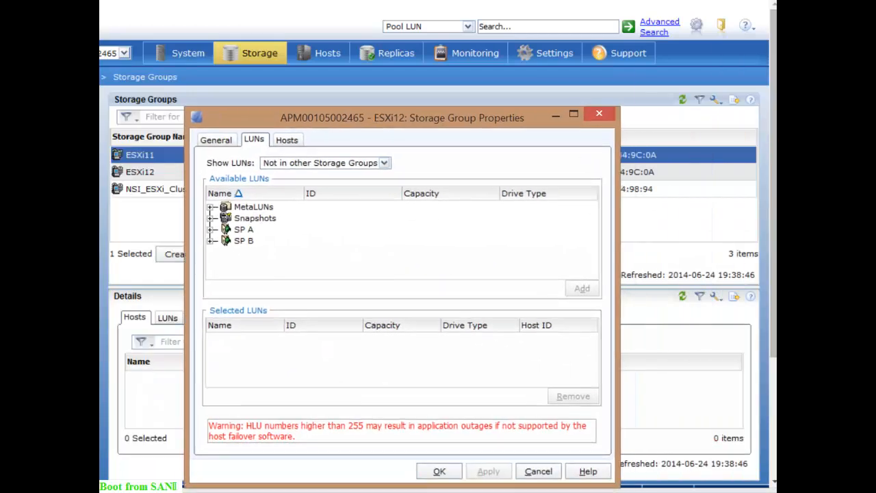
{"action": "left_click", "coordinate": [244, 236]}
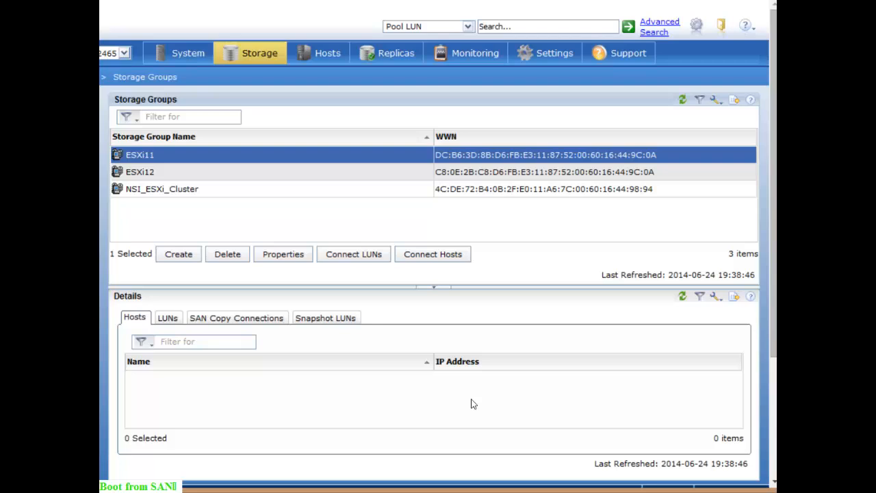
{"action": "mouse_move", "coordinate": [162, 168]}
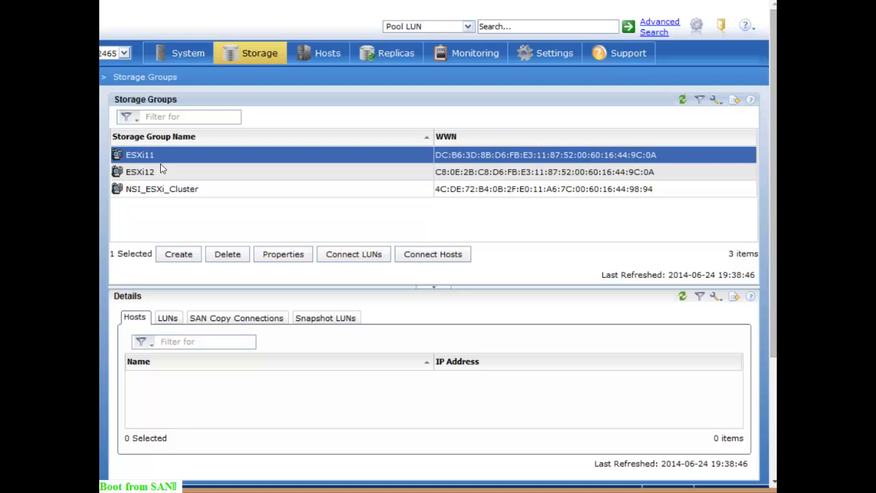
{"action": "left_click", "coordinate": [140, 172]}
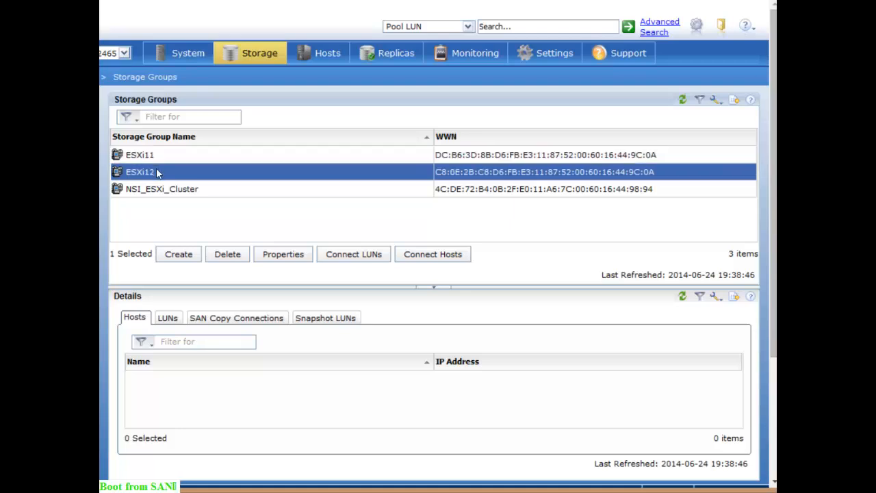
{"action": "left_click", "coordinate": [139, 154]}
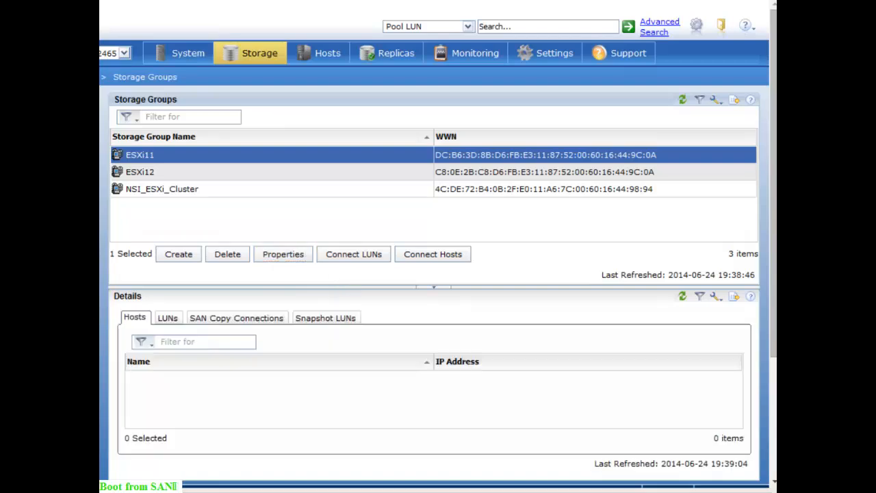
{"action": "left_click", "coordinate": [283, 254]}
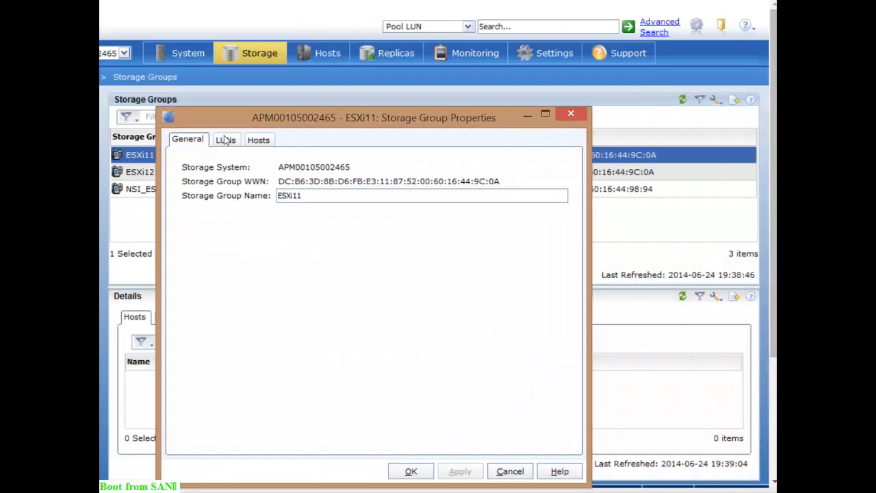
{"action": "left_click", "coordinate": [226, 139]}
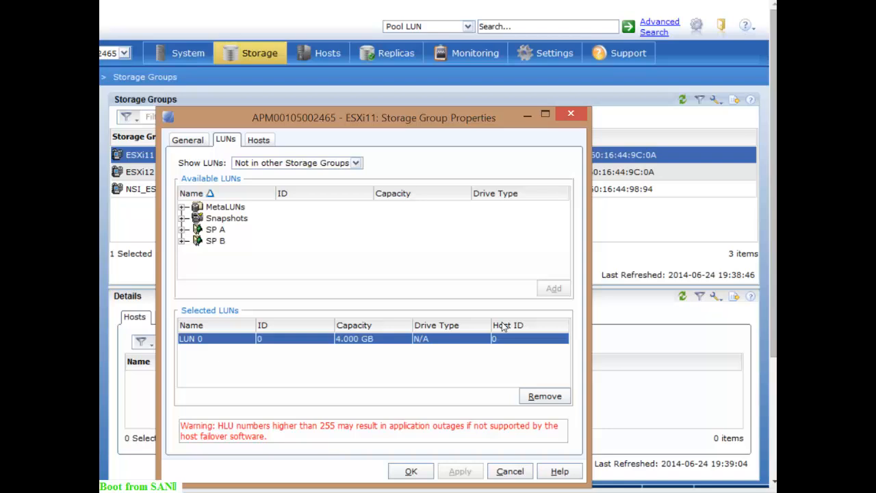
{"action": "mouse_move", "coordinate": [321, 349]}
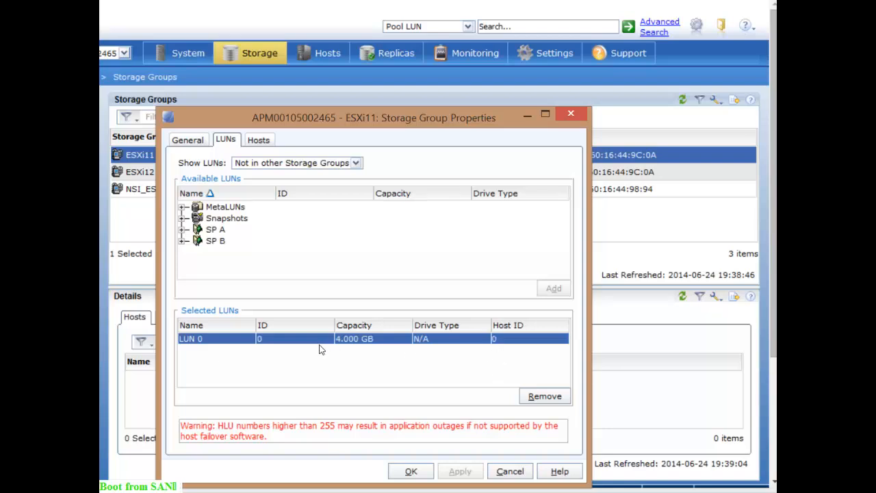
{"action": "mouse_move", "coordinate": [315, 347]}
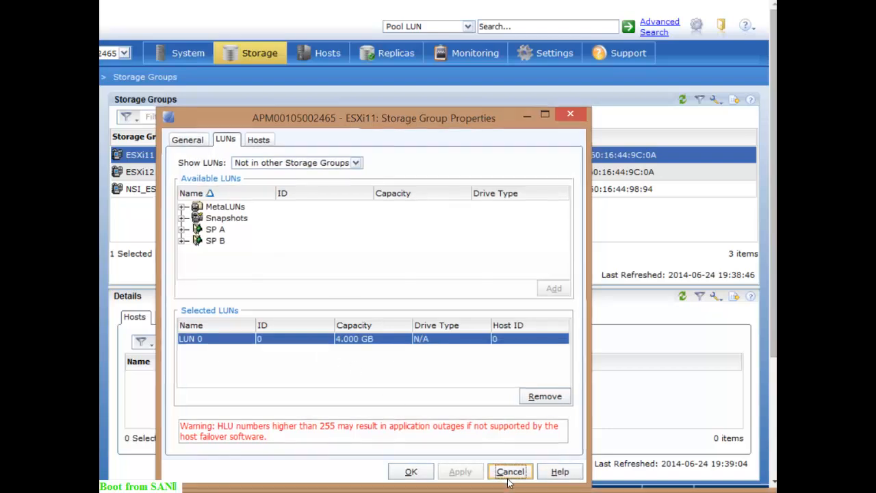
{"action": "left_click", "coordinate": [510, 471]}
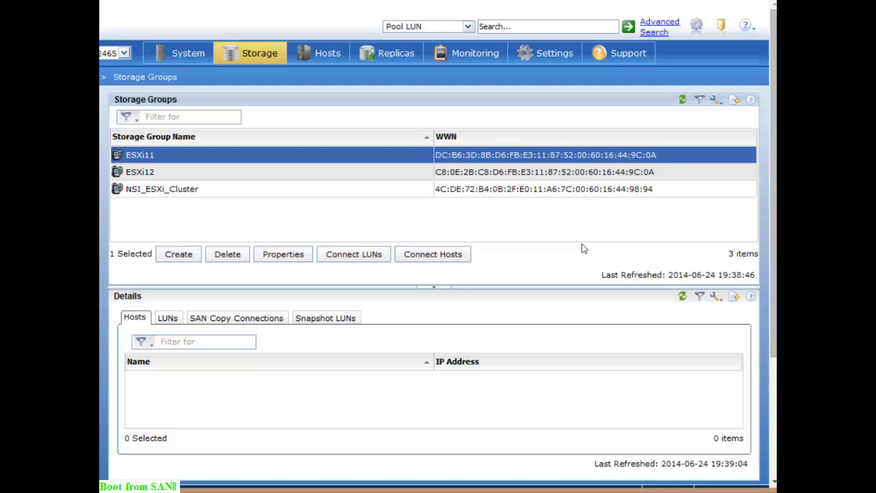
{"action": "mouse_move", "coordinate": [650, 275]}
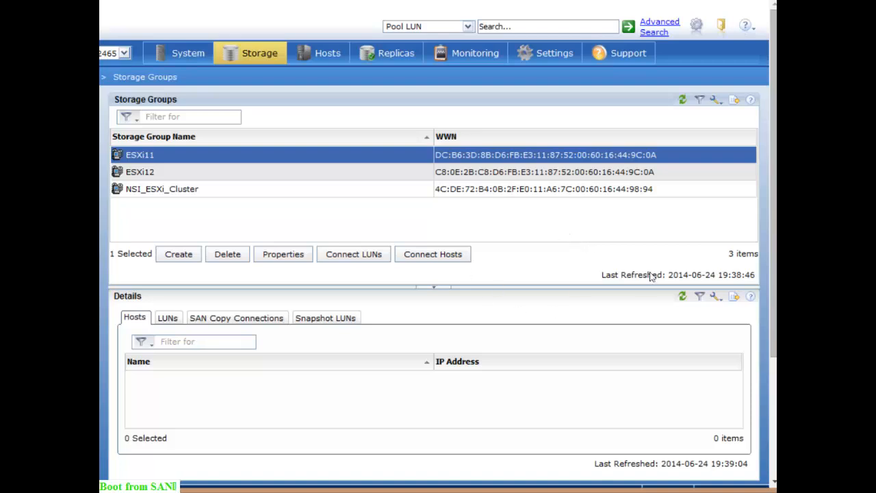
{"action": "mouse_move", "coordinate": [604, 259]}
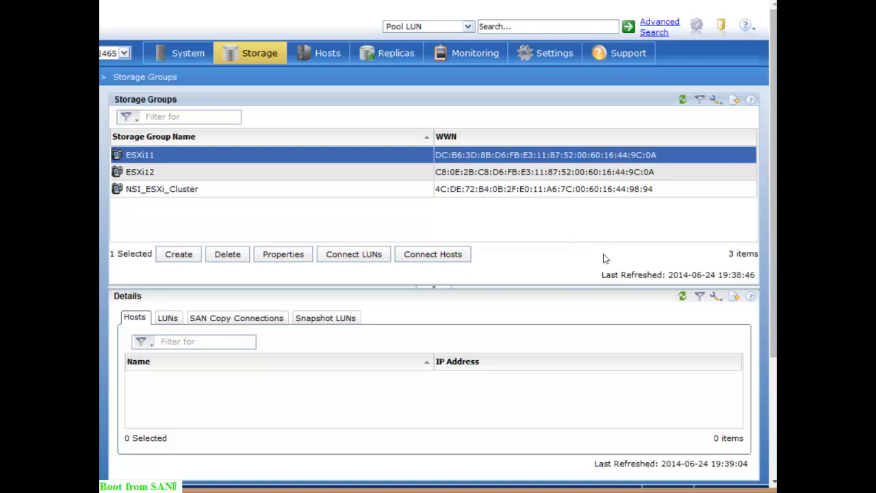